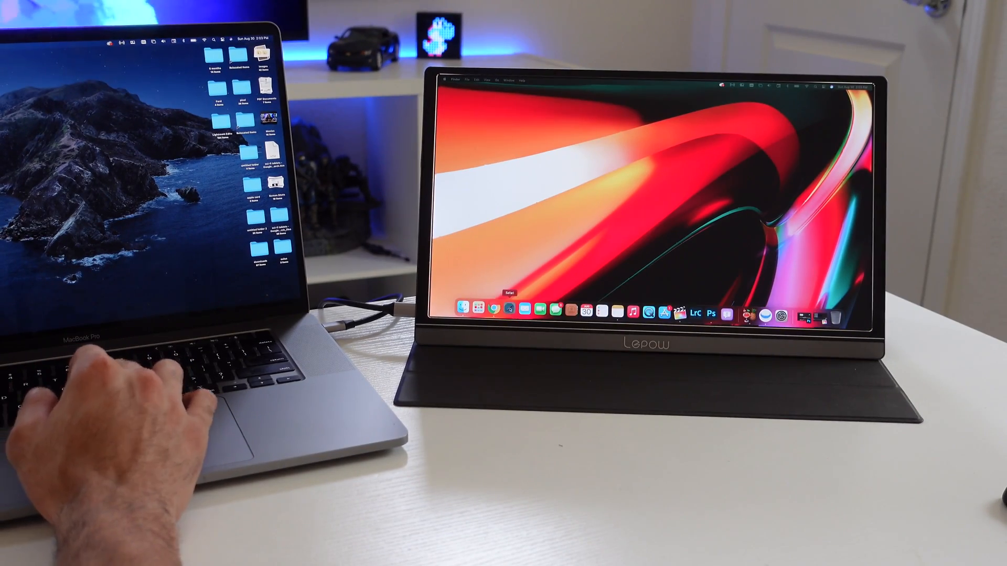
Launch Safari from the Dock on the Lepow monitor, showing Favorites and Reading List
click(501, 309)
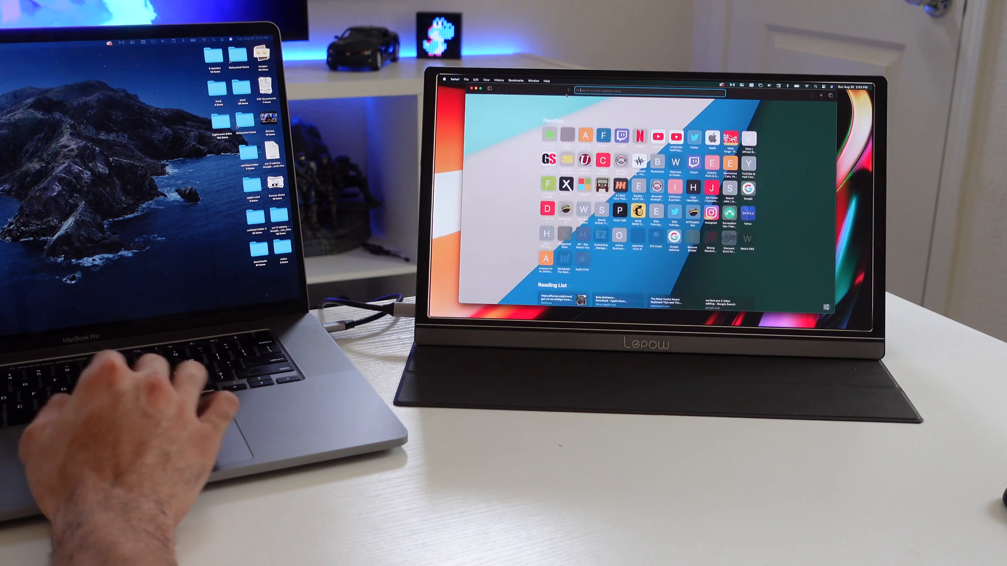